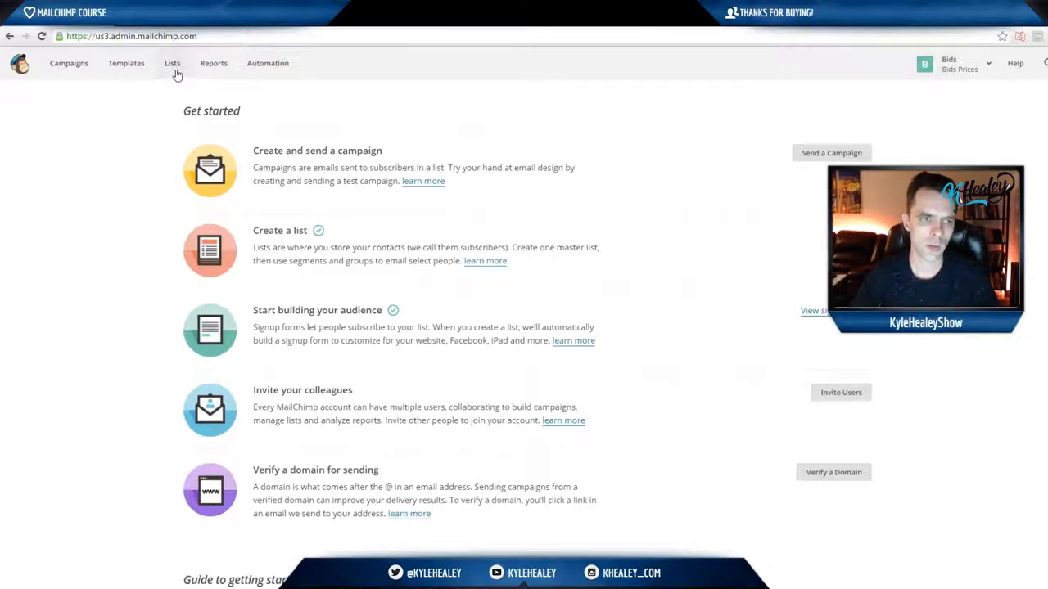
Go to the Lists overview and select the Learn Producing list.
click(172, 63)
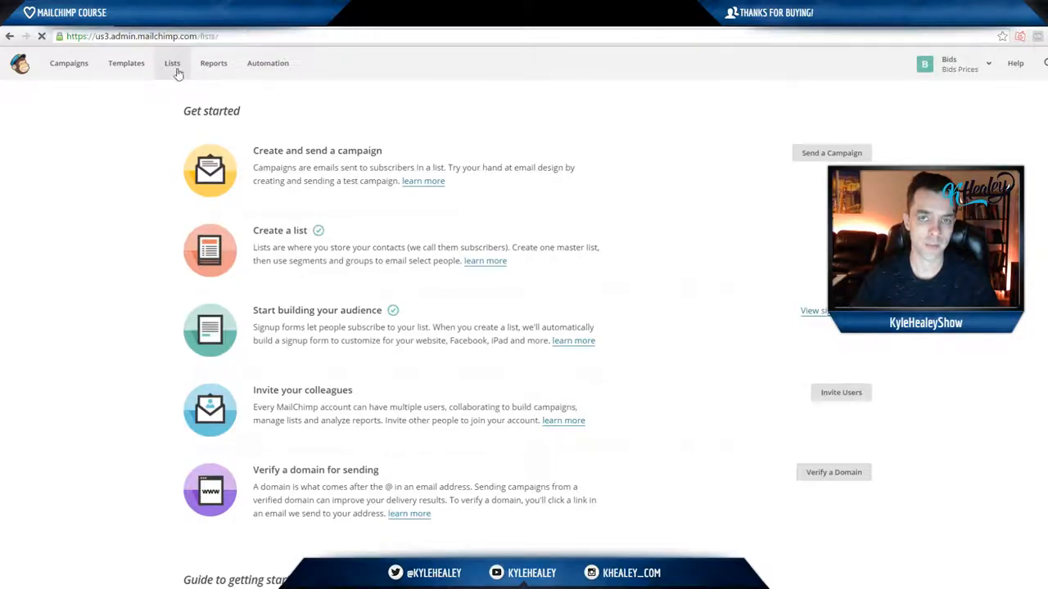
click(171, 63)
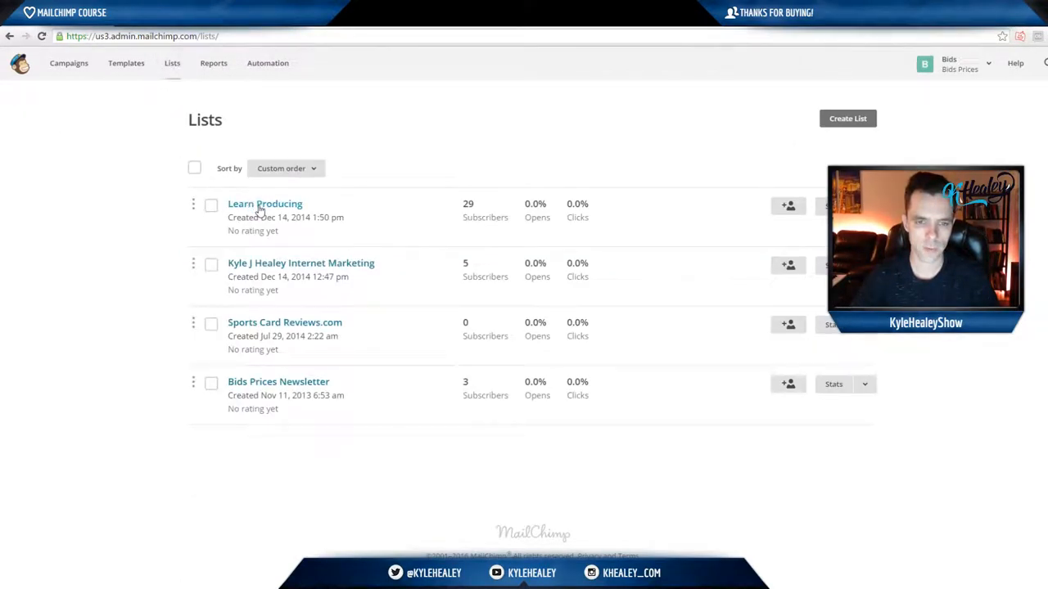
click(264, 204)
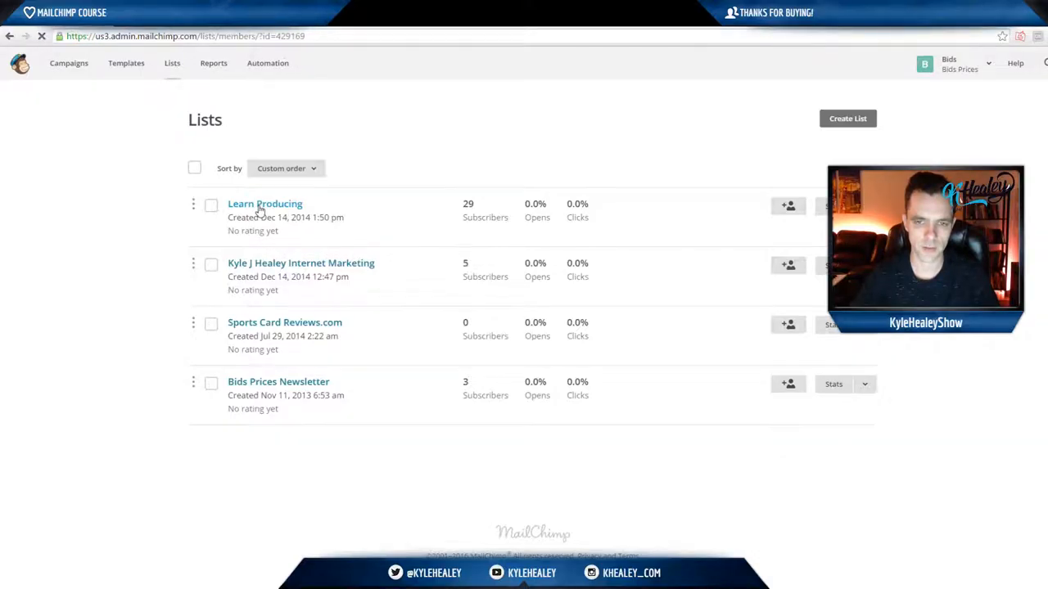
View the Learn Producing list and scroll through its 29-subscriber table.
click(265, 203)
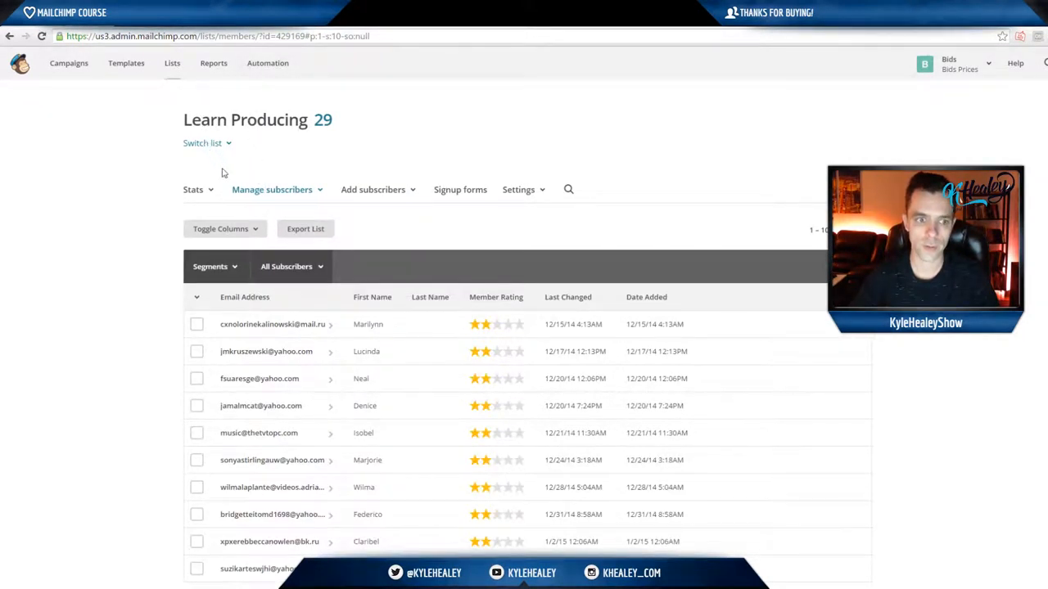
scroll(down, 3)
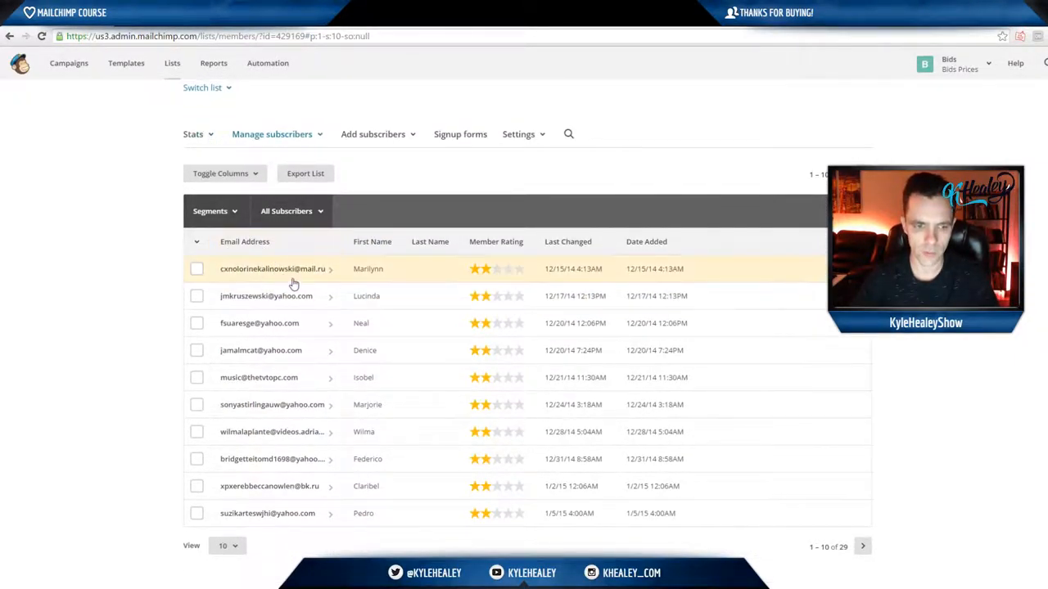
mouse_move(376, 322)
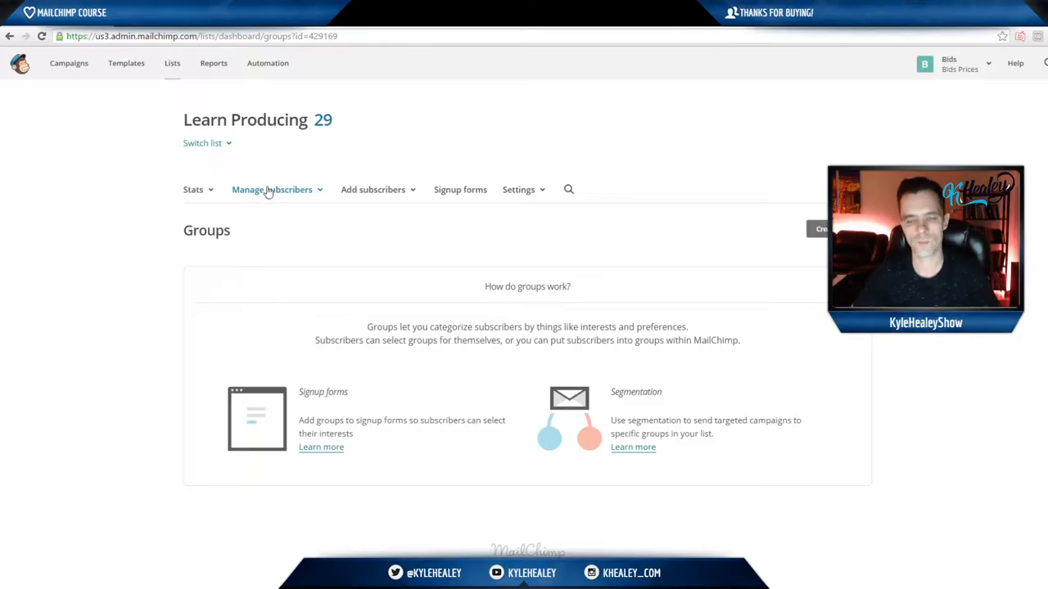
Open the Segments page from Manage subscribers, then reopen that dropdown to review options.
click(271, 189)
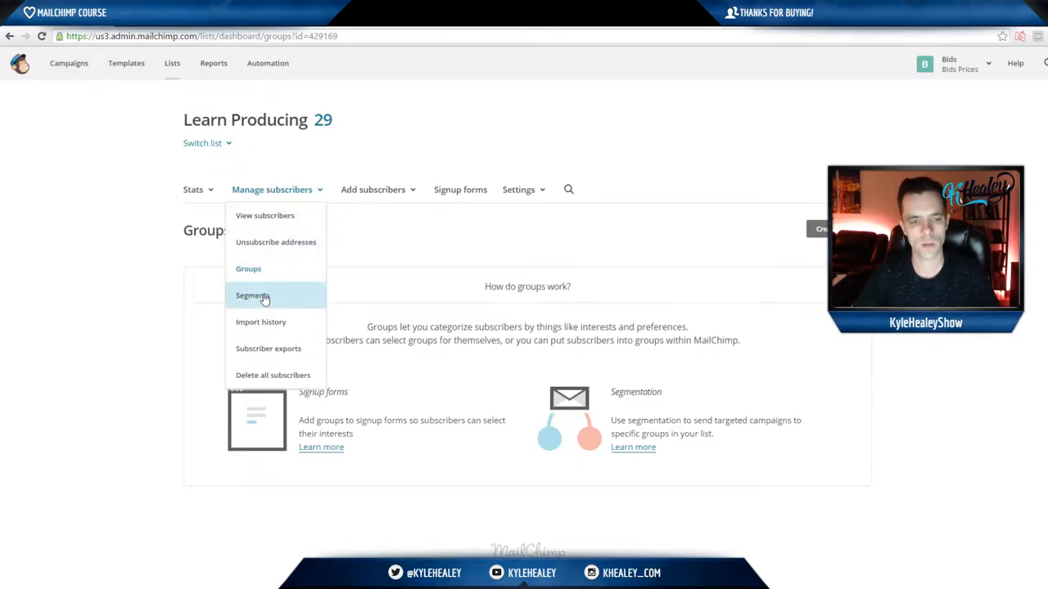
click(253, 295)
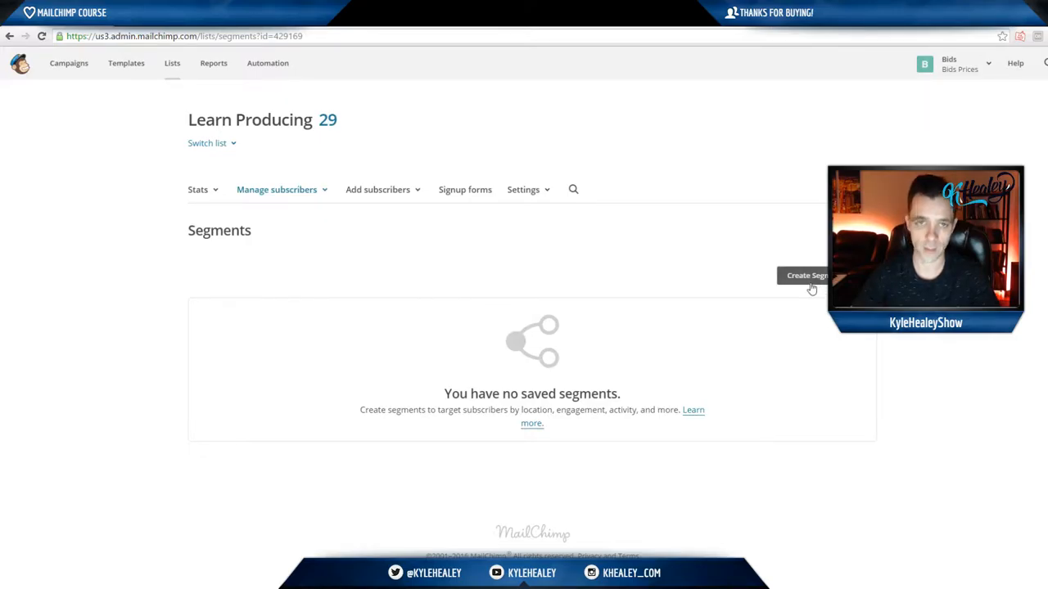
mouse_move(372, 245)
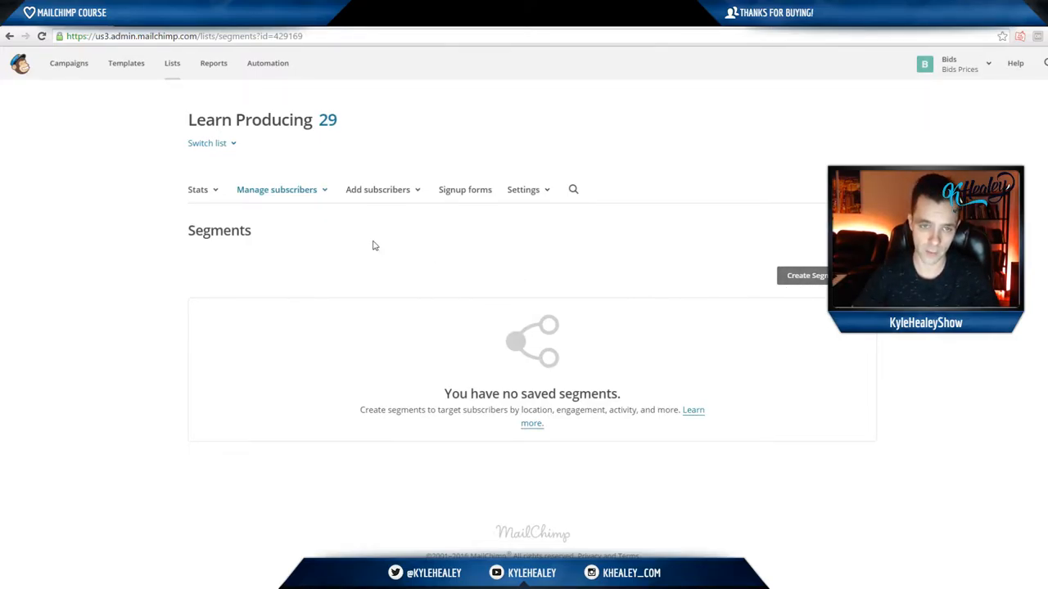
click(276, 189)
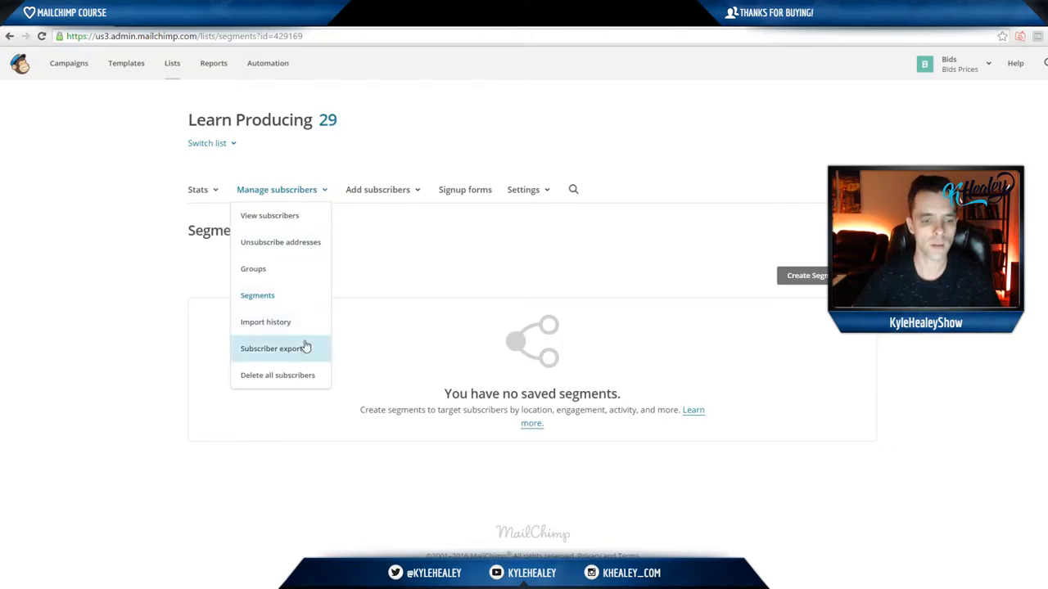
mouse_move(278, 375)
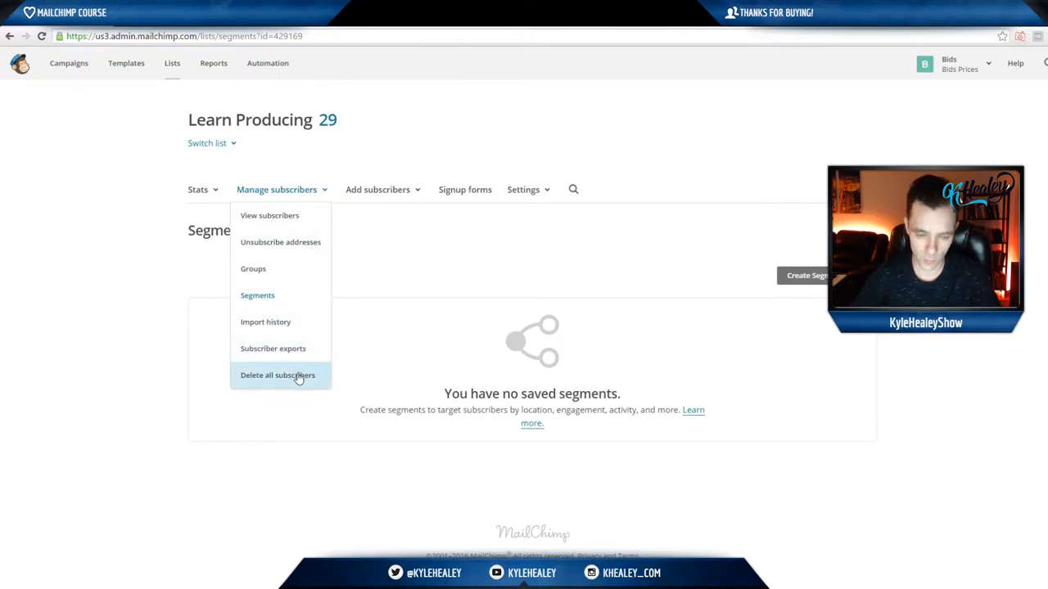